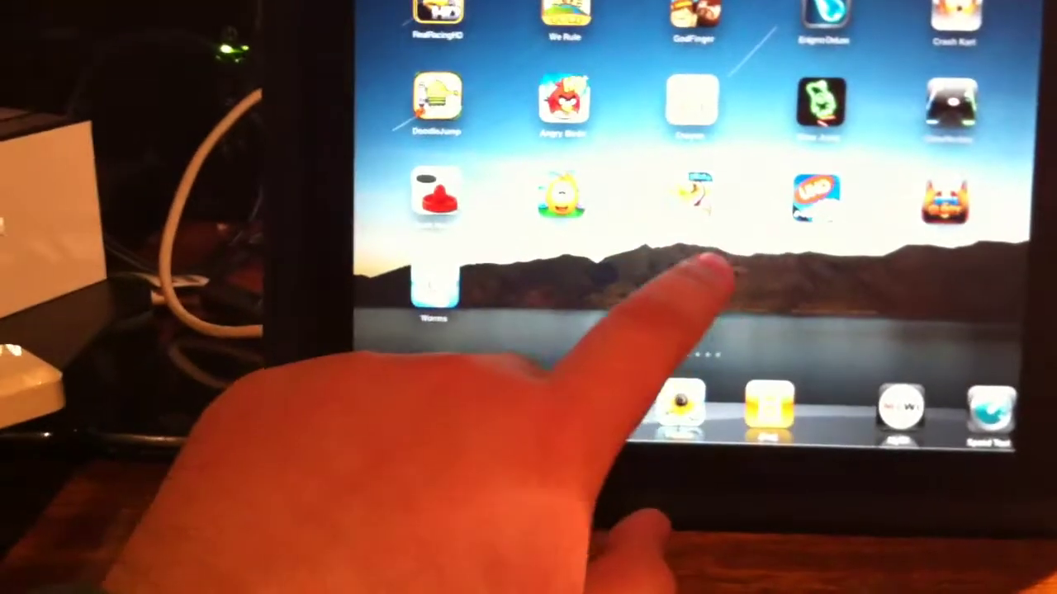
Step: Swipe left through the home screen pages to the page showing Fruit Ninja HD and FIFA
scroll("left", 3)
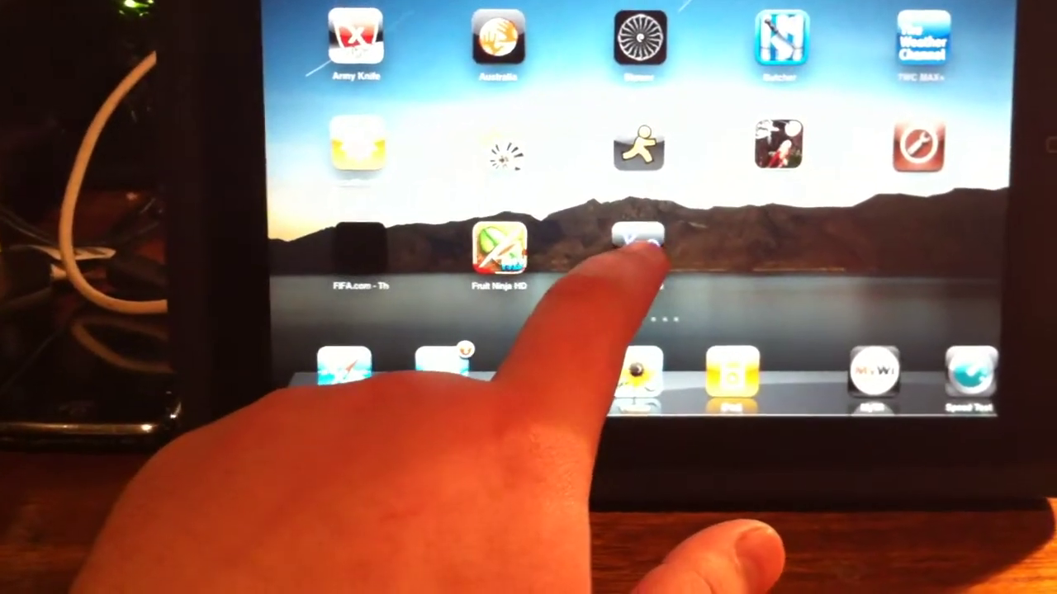
Step: Launch The Elements from its home screen icon to reach the periodic table title screen
left_click(636, 247)
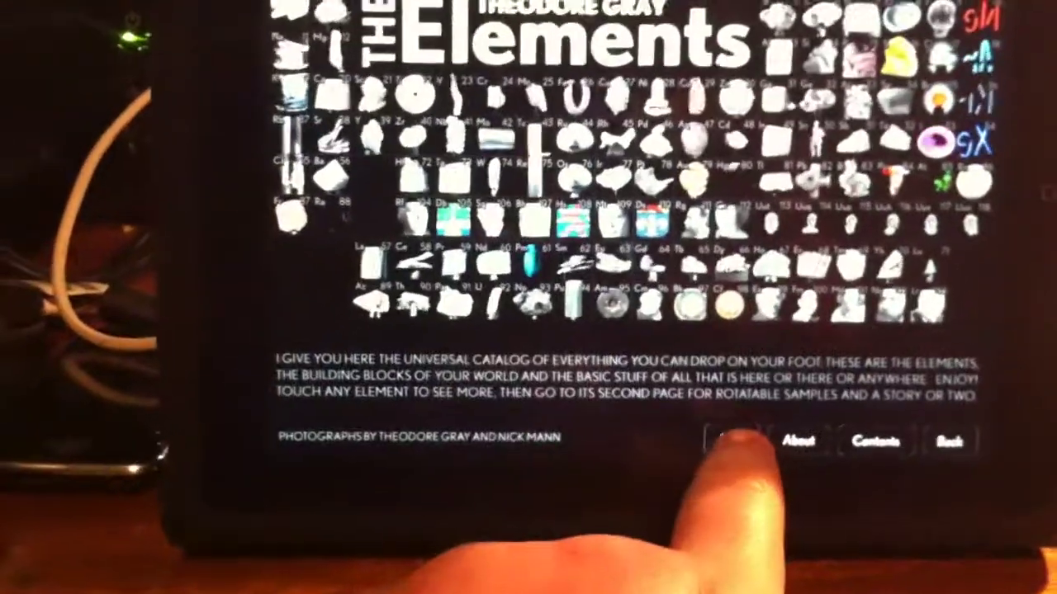
left_click(731, 438)
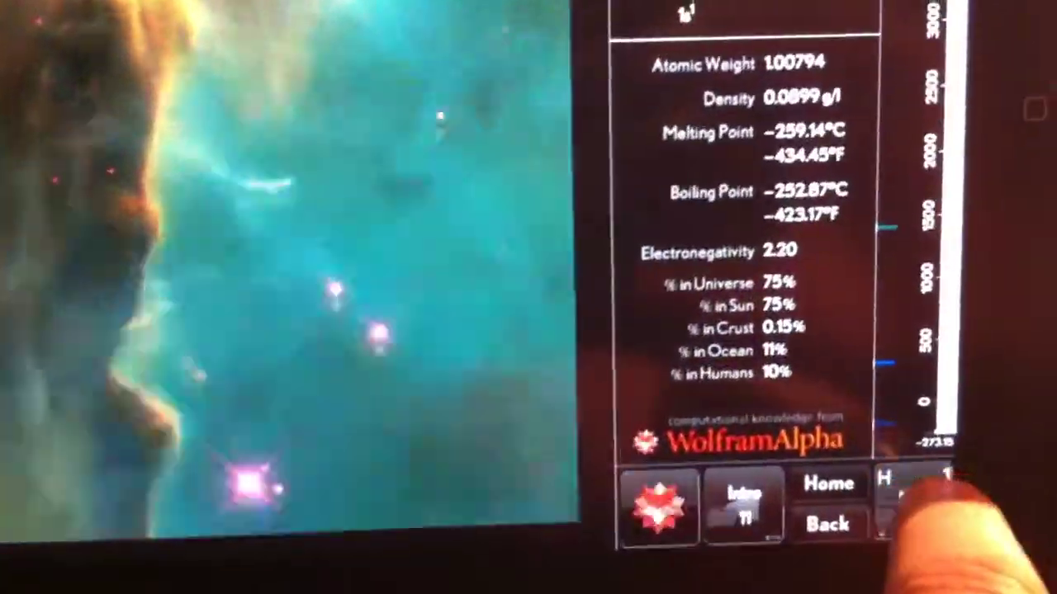
Step: Open hydrogen's descriptive story page about stars burning hydrogen into helium
left_click(742, 503)
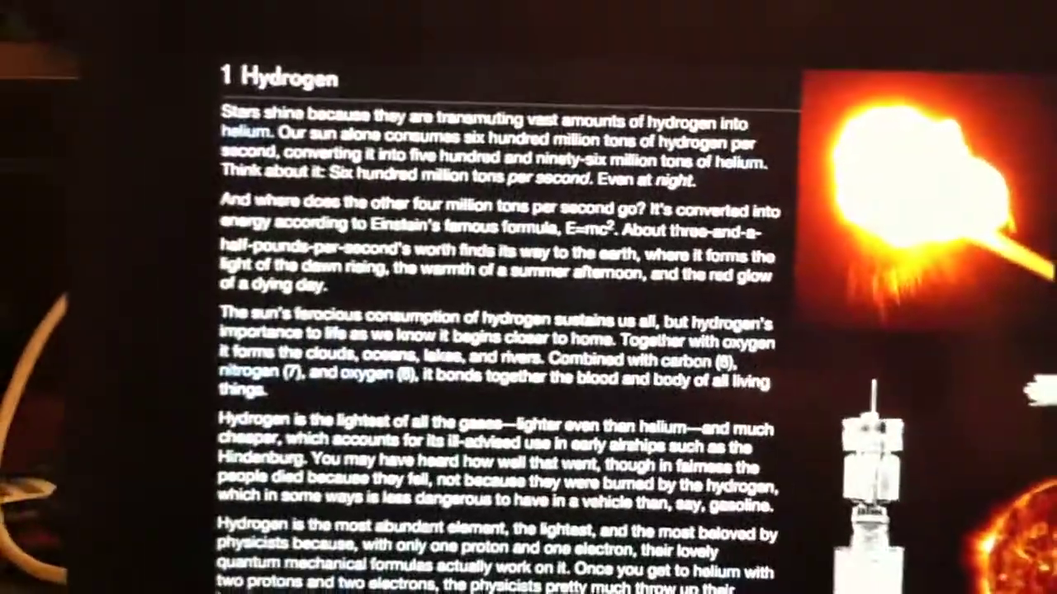